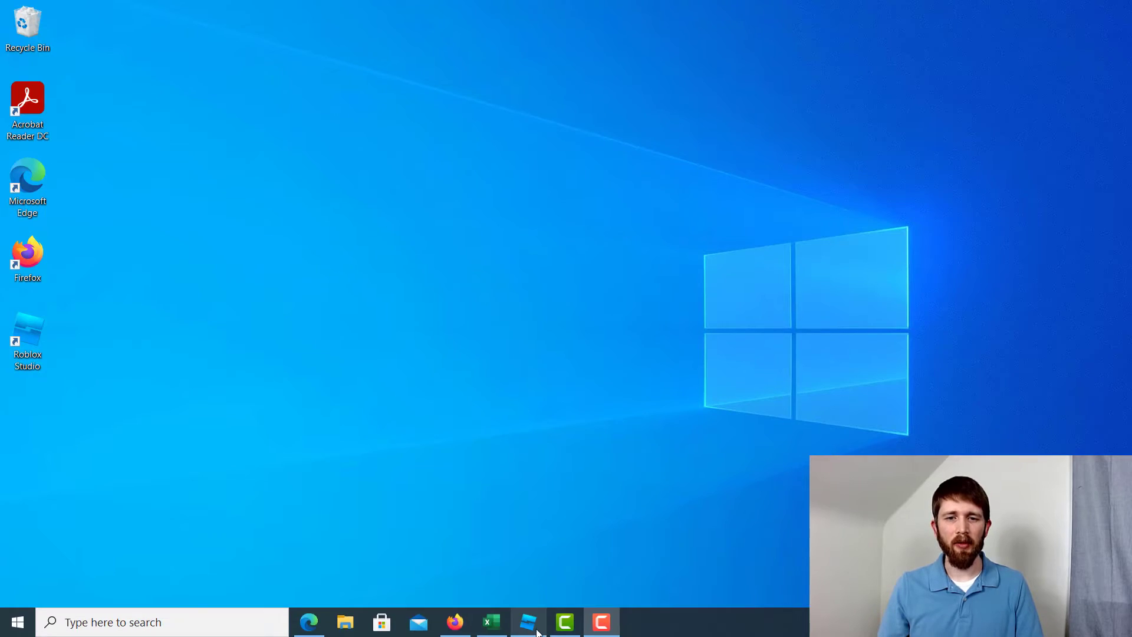
Step: Launch Roblox Studio from the Windows taskbar icon
{"action": "left_click", "coordinate": [528, 622]}
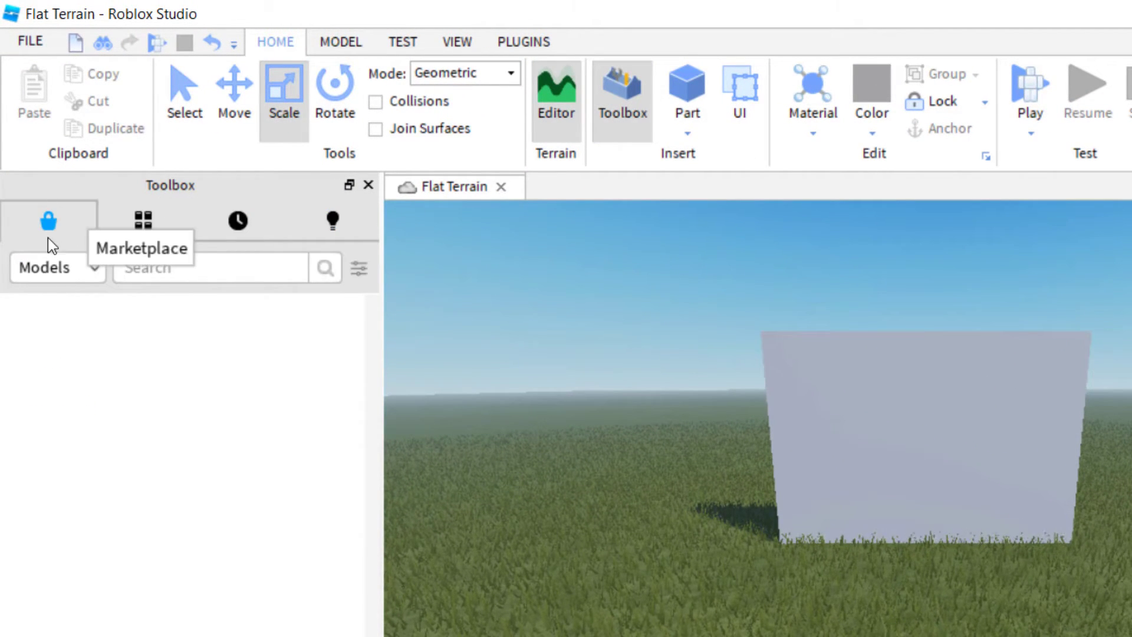
Step: Switch the Toolbox to your own uploaded images and apply Stream Picture to the grey block
{"action": "left_click", "coordinate": [142, 220]}
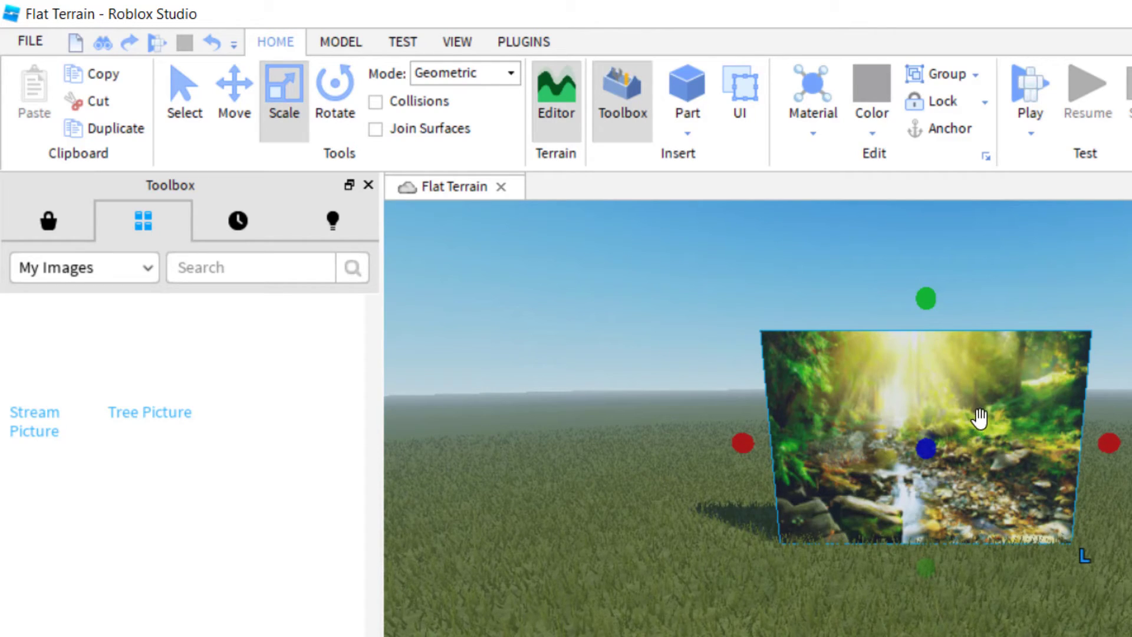